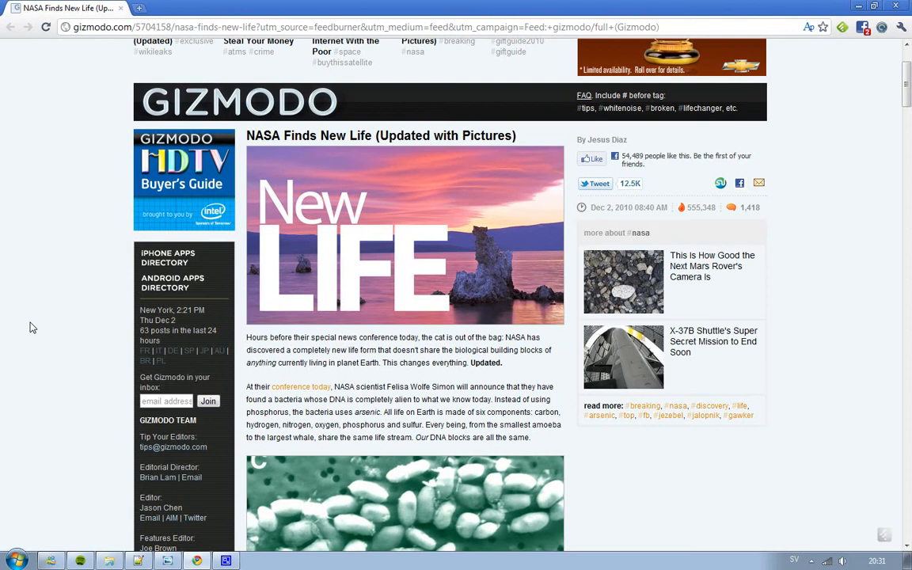
{"action": "scroll", "scroll_direction": "down", "scroll_amount": 3}
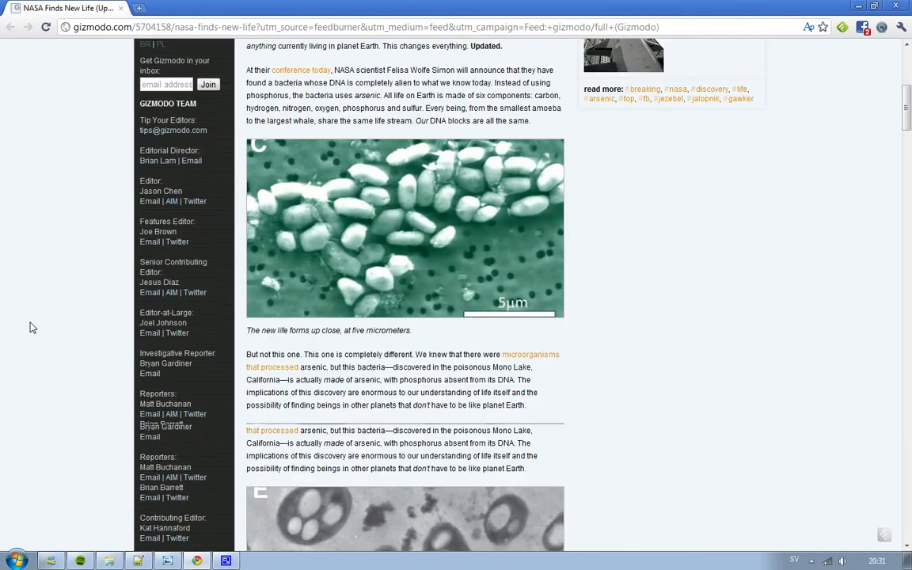
{"action": "scroll", "scroll_direction": "down", "scroll_amount": 3}
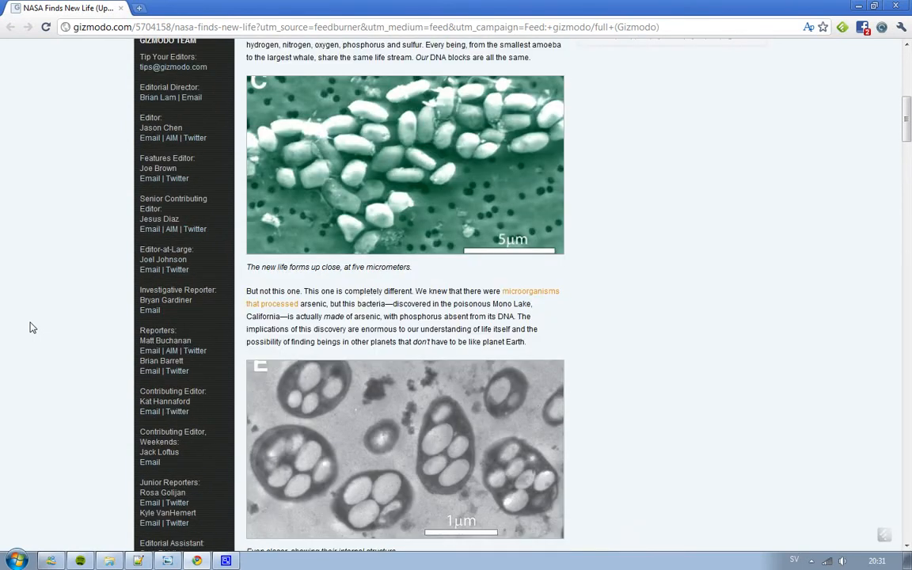
{"action": "scroll", "scroll_direction": "down", "scroll_amount": 3}
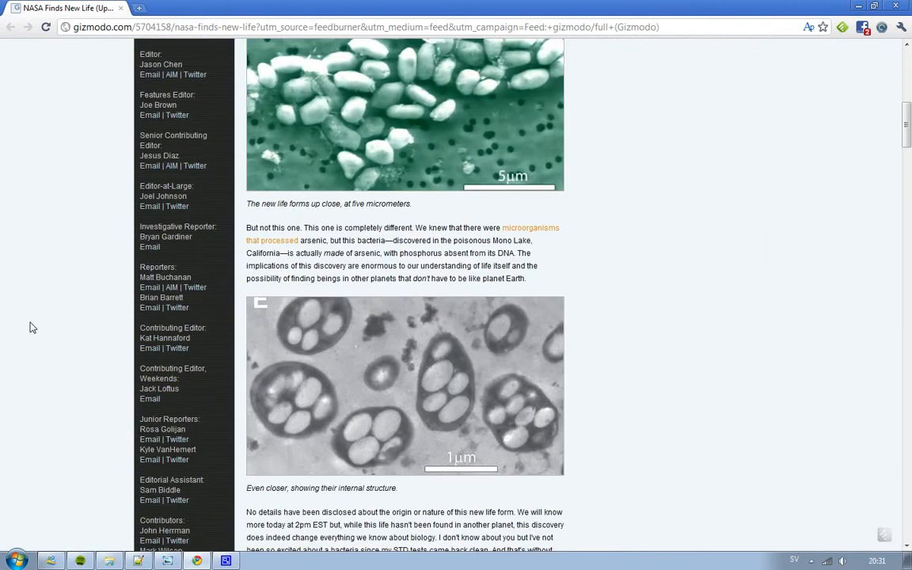
{"action": "scroll", "scroll_direction": "down", "scroll_amount": 3}
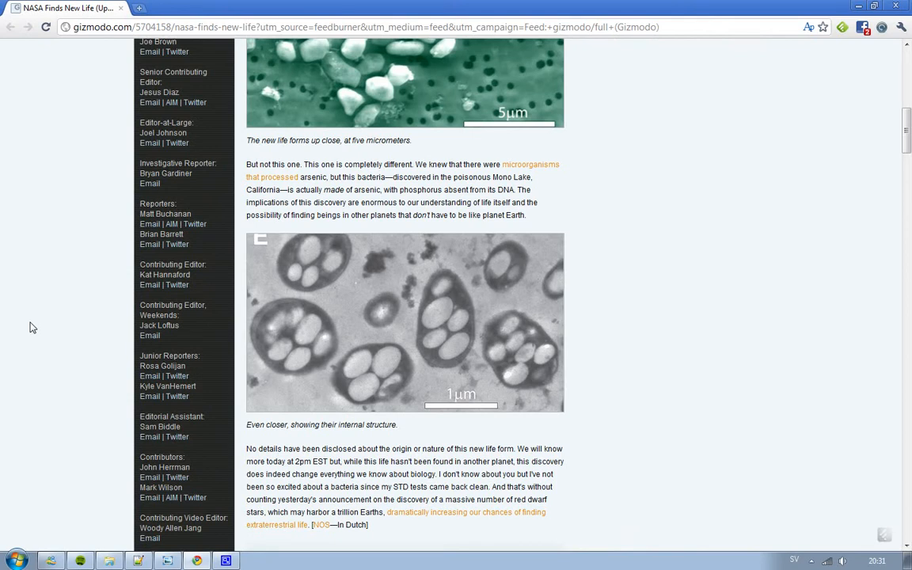
{"action": "scroll", "scroll_direction": "down", "scroll_amount": 3}
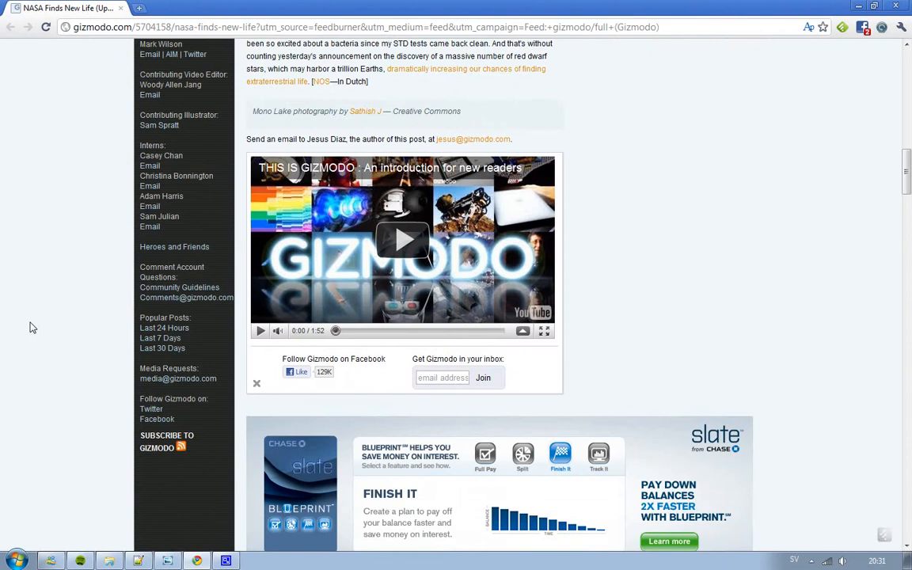
{"action": "scroll", "scroll_direction": "down", "scroll_amount": 3}
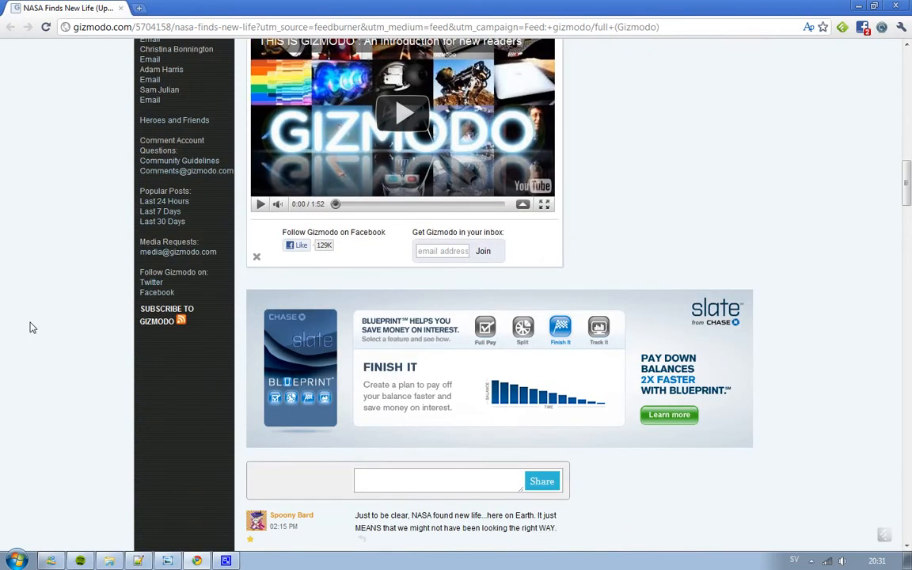
{"action": "scroll", "scroll_direction": "down", "scroll_amount": 3}
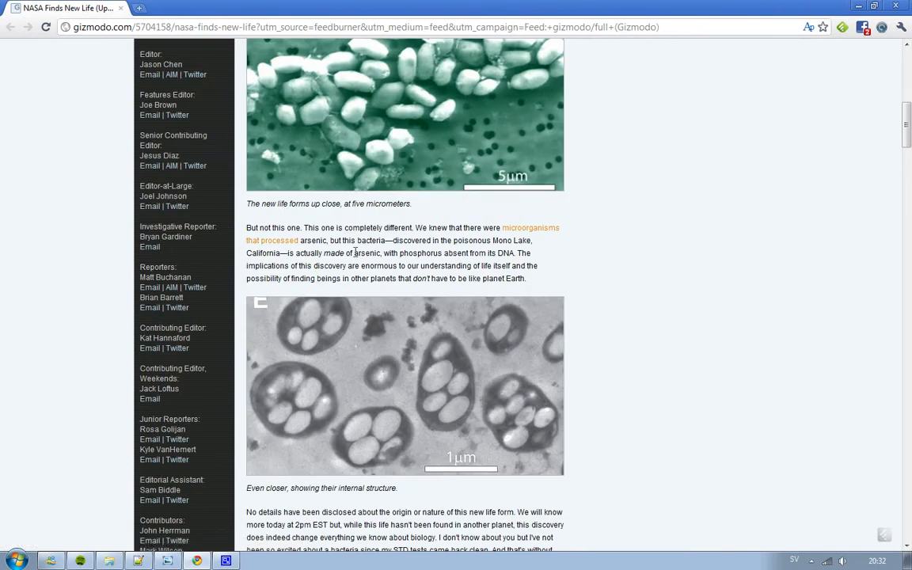
{"action": "mouse_move", "coordinate": [399, 241]}
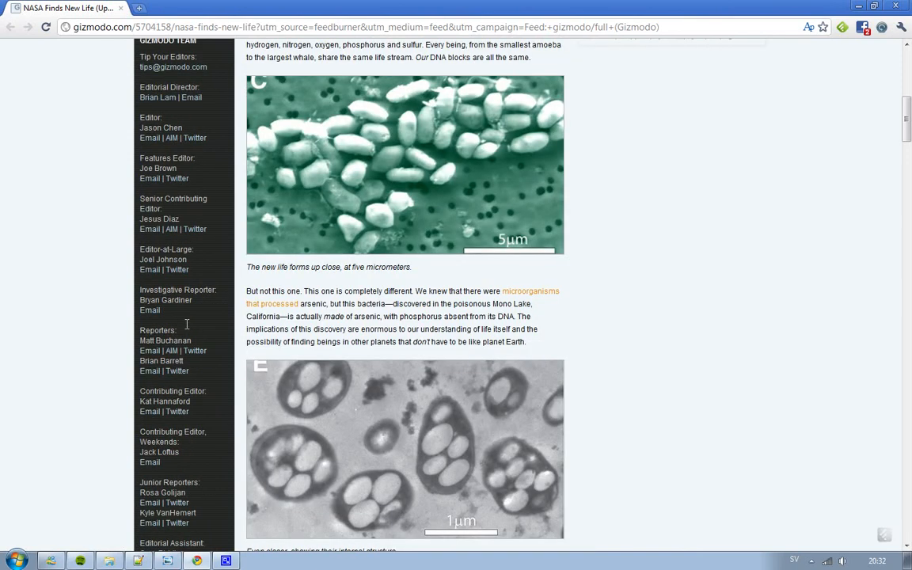
{"action": "scroll", "scroll_direction": "up", "scroll_amount": 3}
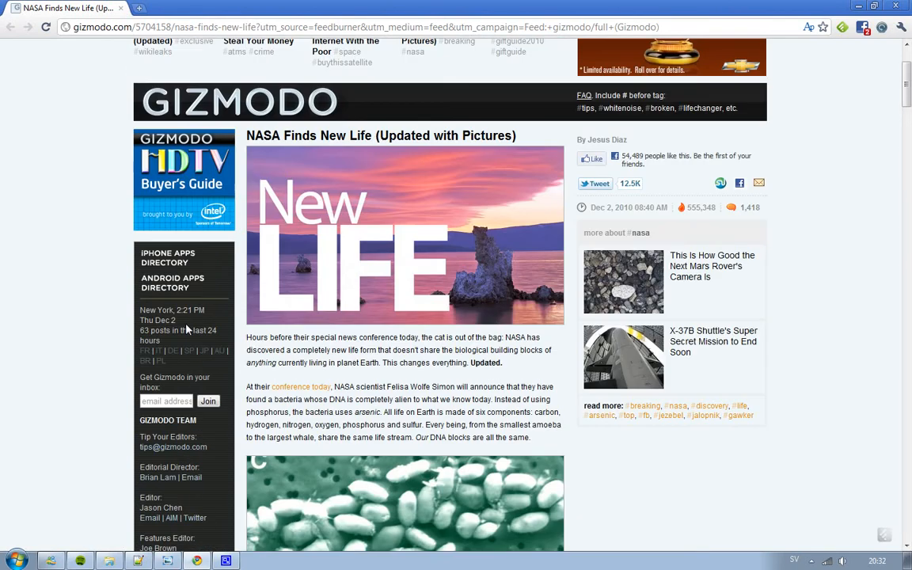
{"action": "scroll", "scroll_direction": "down", "scroll_amount": 3}
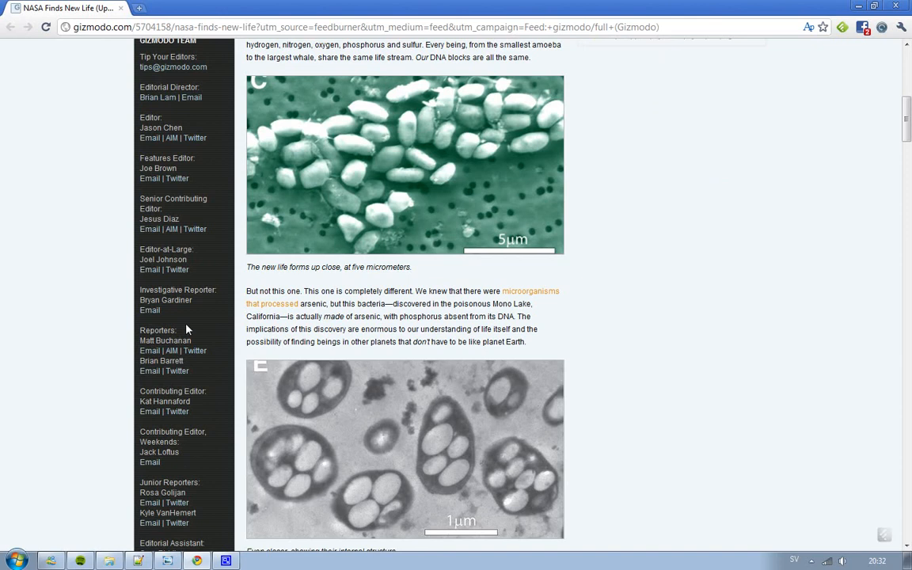